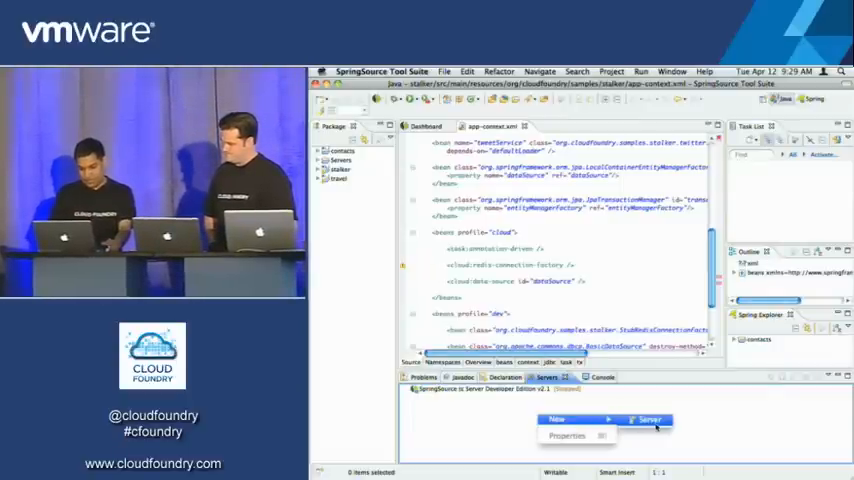
Step: Begin a new server definition with VMware Cloud Foundry as the server type
left_click(648, 419)
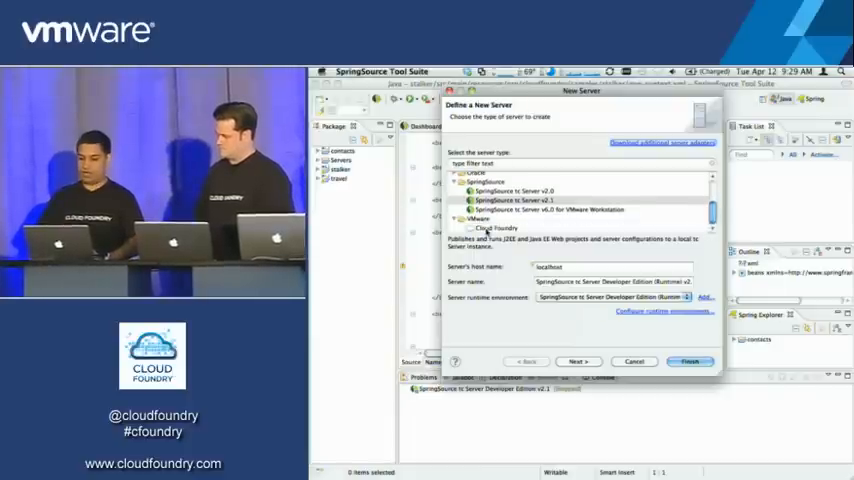
left_click(489, 228)
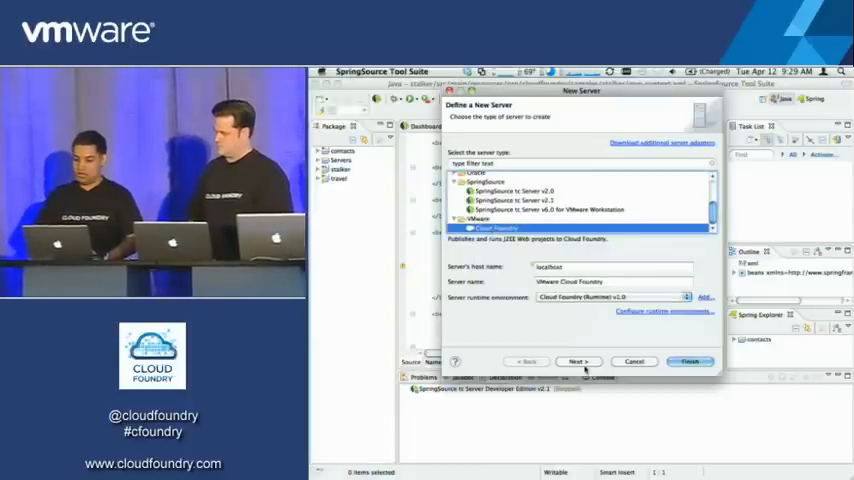
left_click(578, 361)
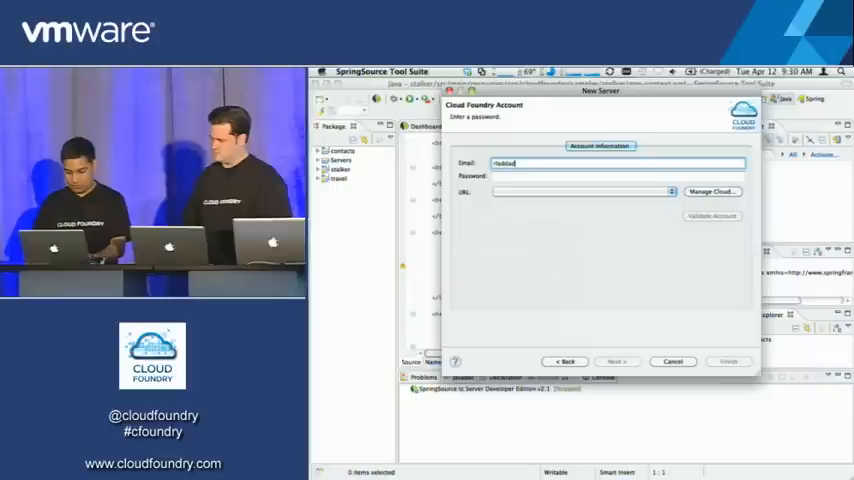
type("@vmware.com")
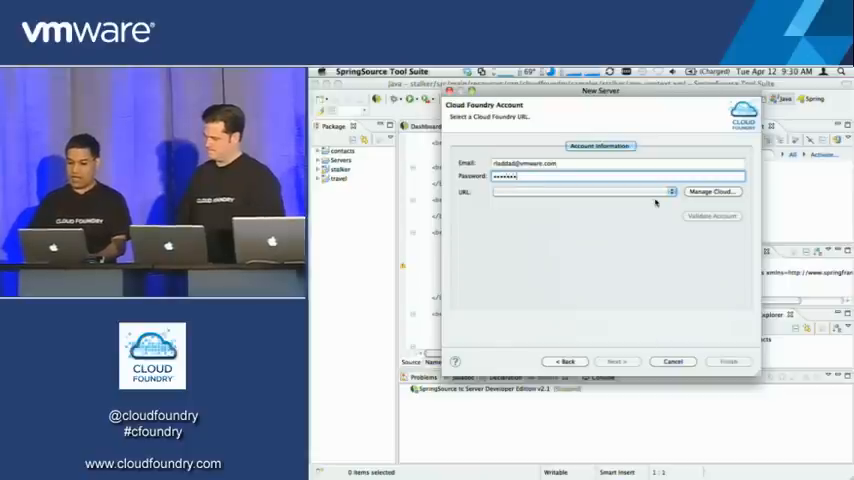
left_click(671, 191)
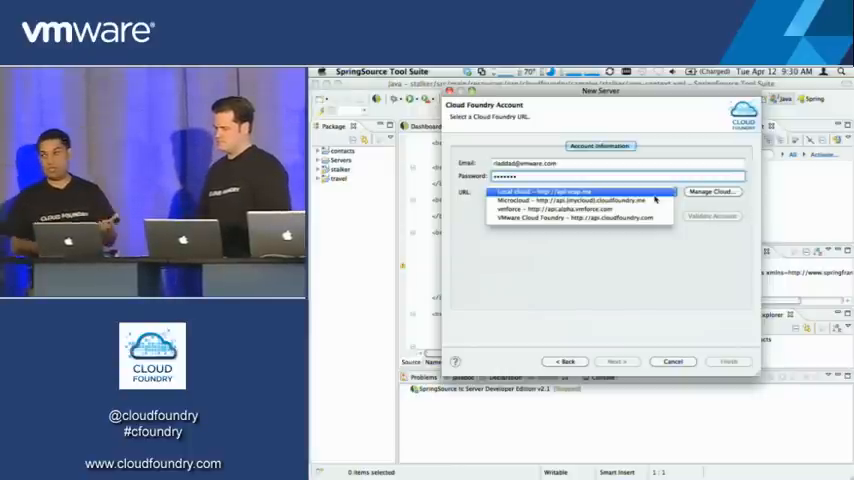
left_click(580, 217)
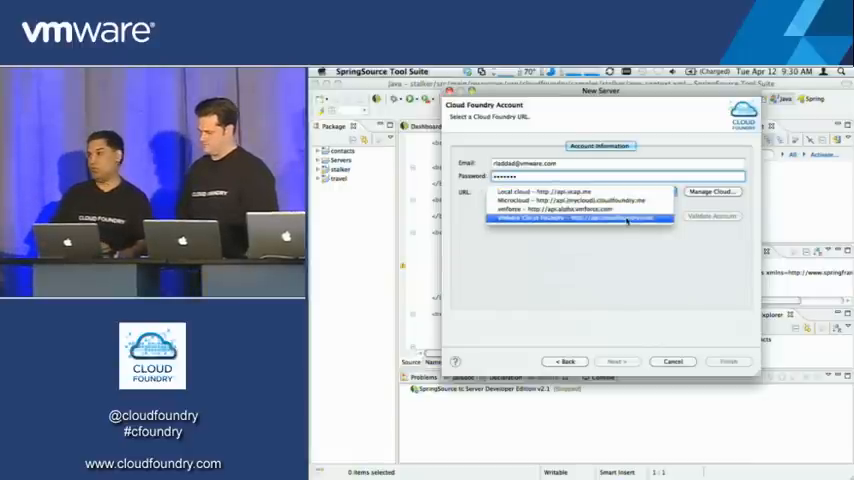
left_click(582, 216)
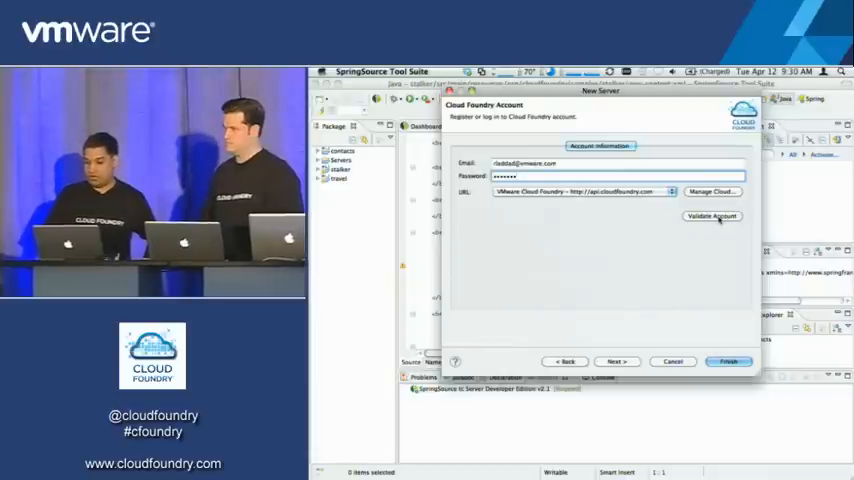
left_click(711, 216)
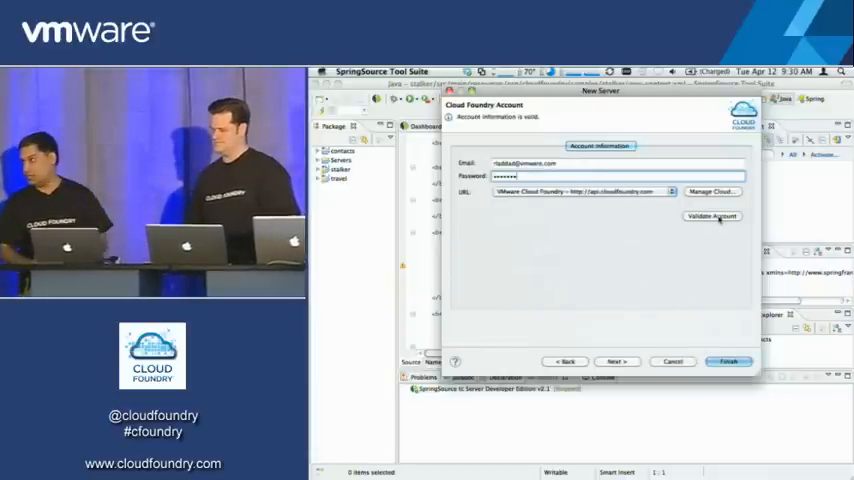
left_click(728, 361)
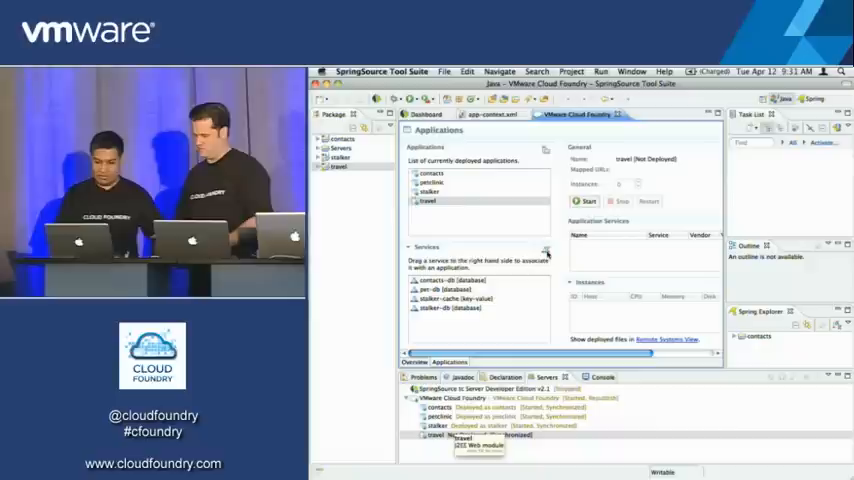
Step: Add a MySQL database service named 'travel-db'
left_click(546, 247)
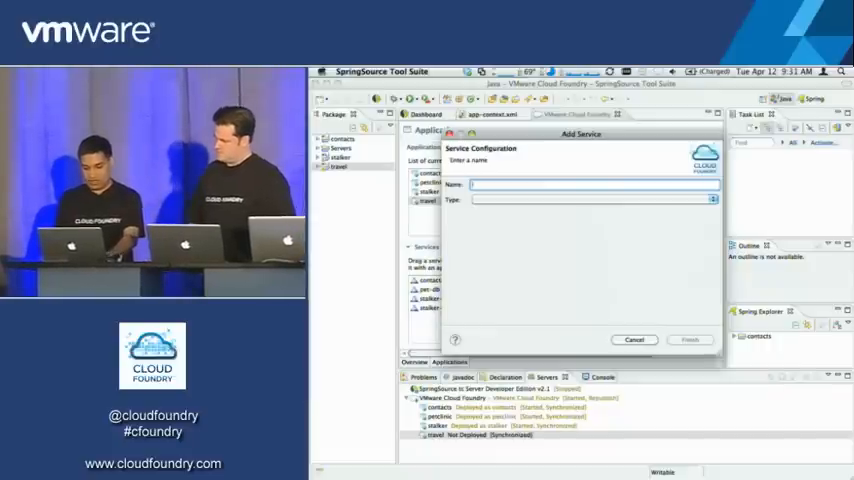
type("travel-")
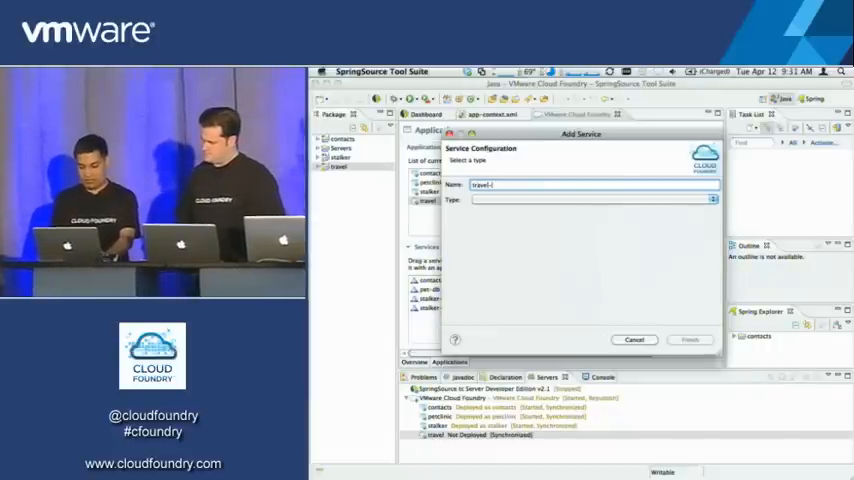
left_click(711, 198)
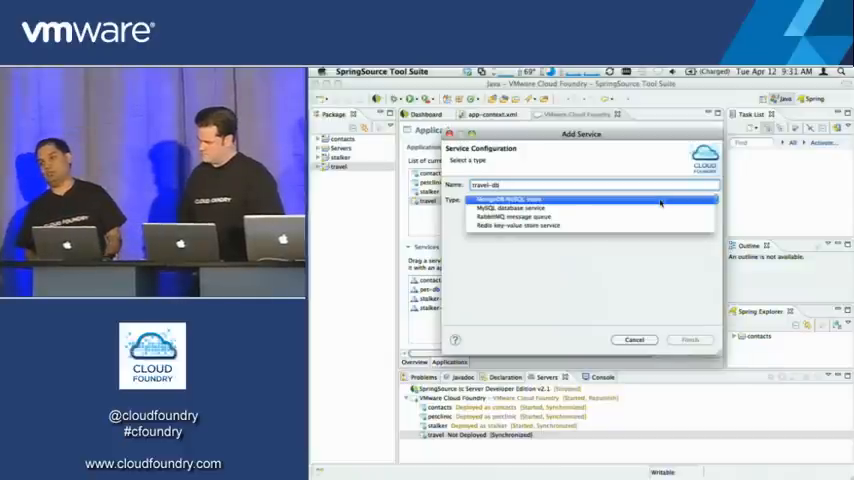
left_click(505, 205)
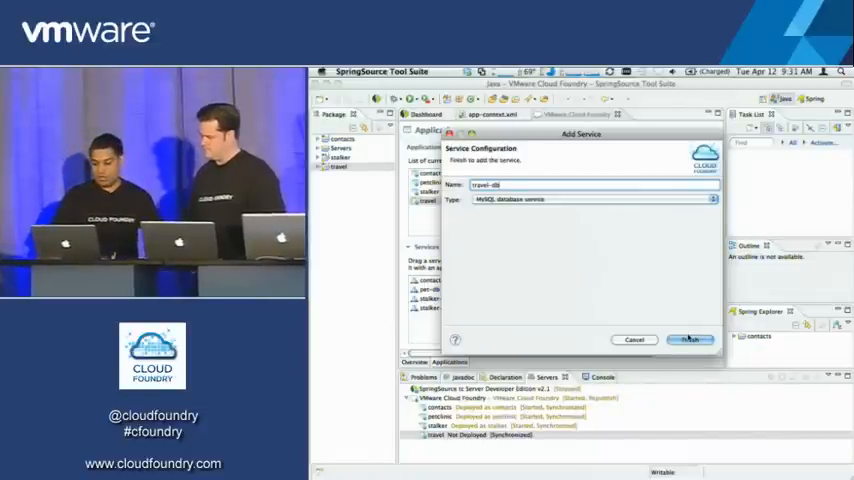
left_click(690, 339)
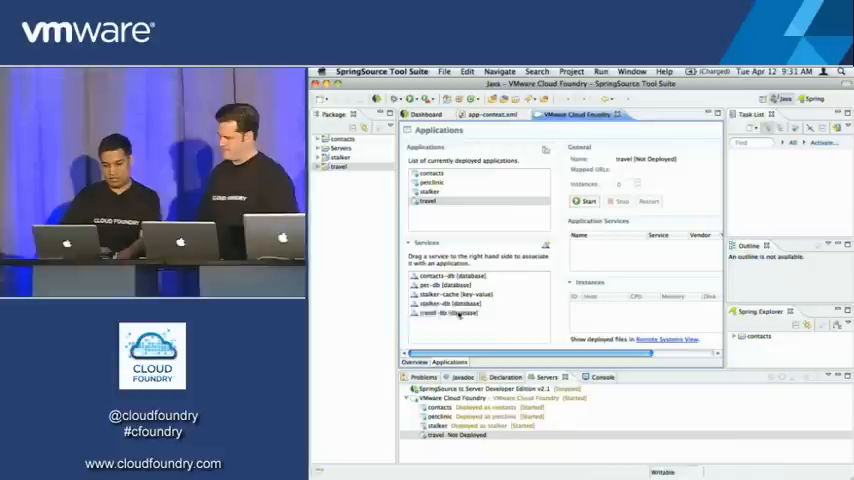
Step: Select travel-db in the Cloud Foundry server's Services list
left_click(445, 313)
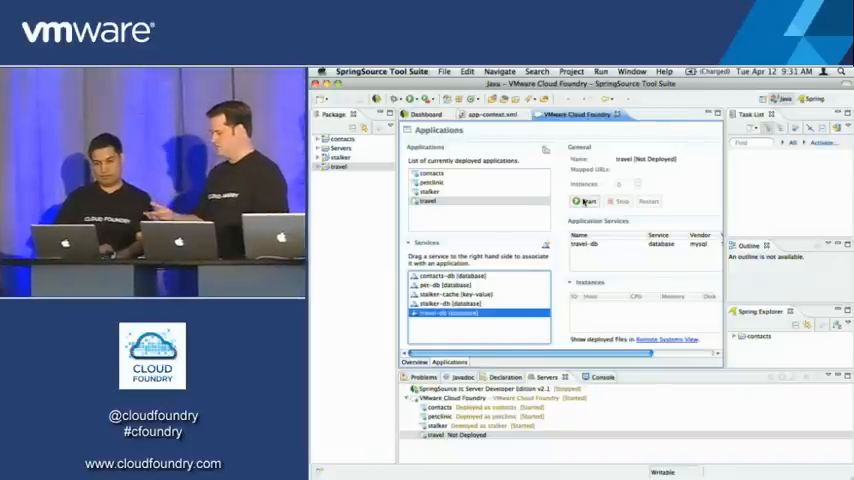
Step: Start the undeployed travel app to bring up its application details
left_click(586, 201)
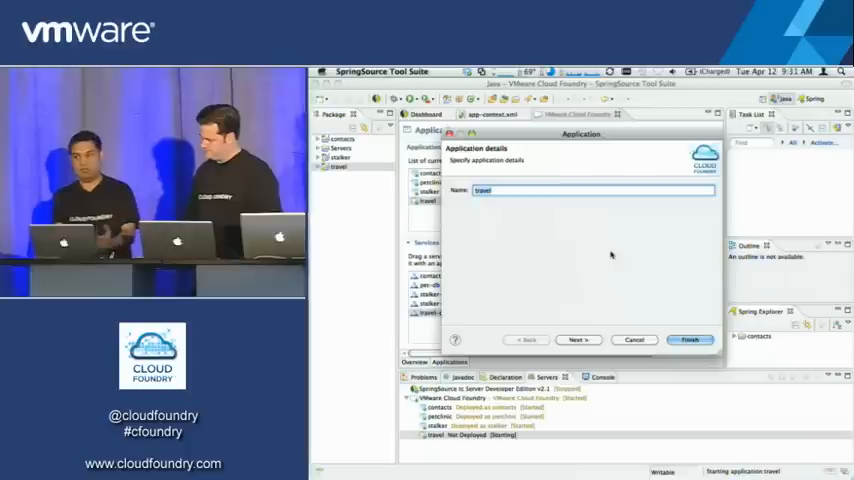
Step: Review the travel.cloudfoundry.com URL and memory reservation, then finish deploying travel
left_click(578, 340)
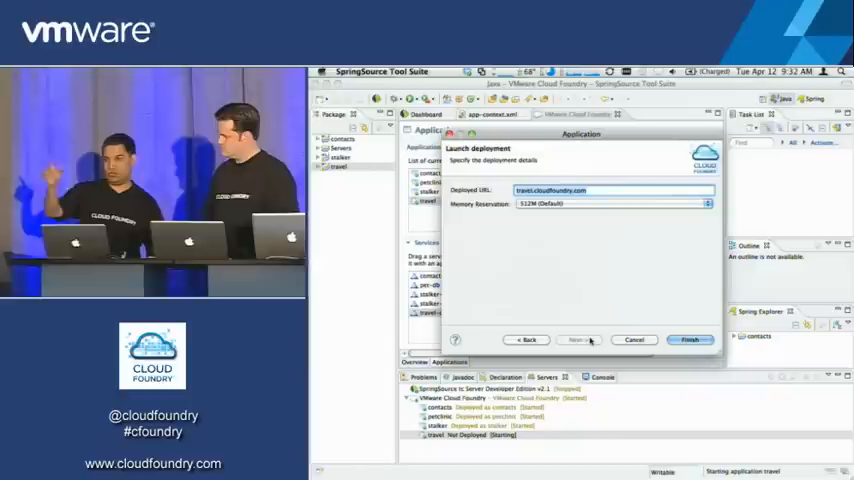
left_click(690, 339)
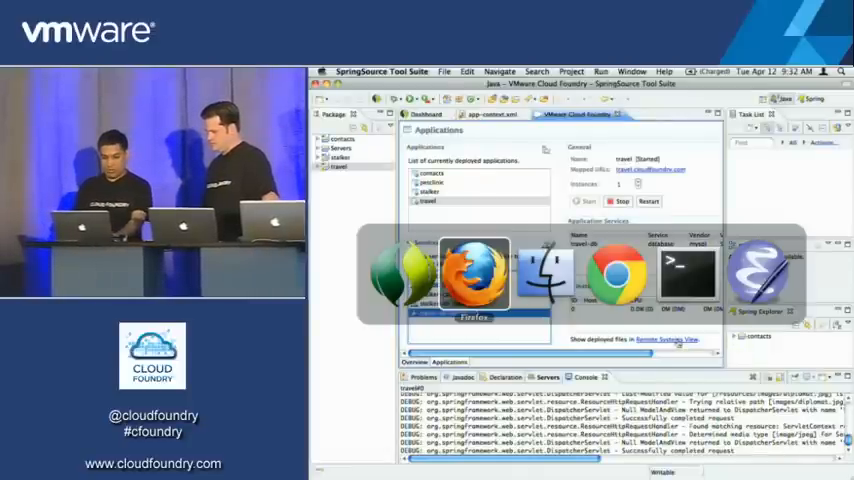
Step: Switch to Firefox and browse the Travel, PetClinic, Contacts and Stalker tabs
left_click(473, 272)
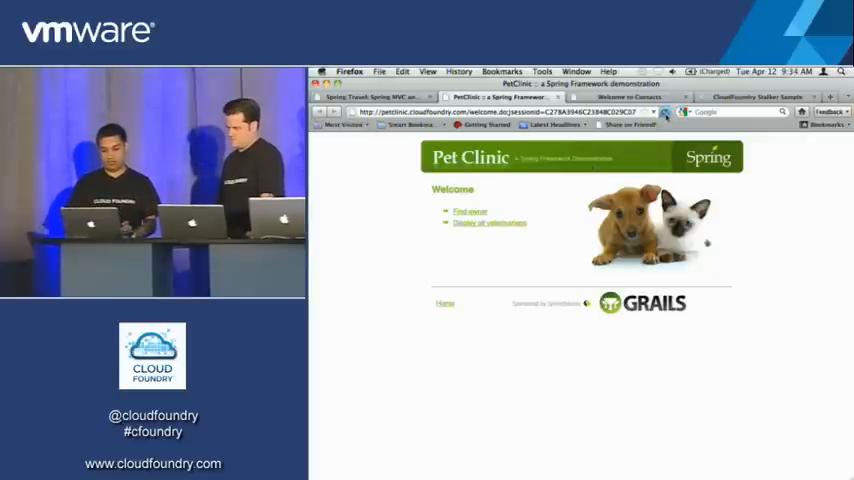
Step: Switch back to the VMware Cloud Foundry editor showing travel's running instance
left_click(489, 222)
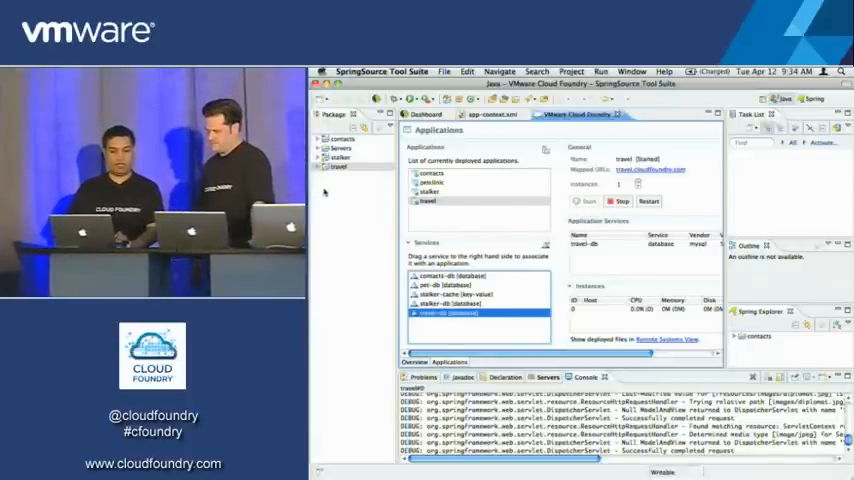
Step: From Package Explorer, create Roo project 'demo' with package com.vmware.demo
right_click(338, 166)
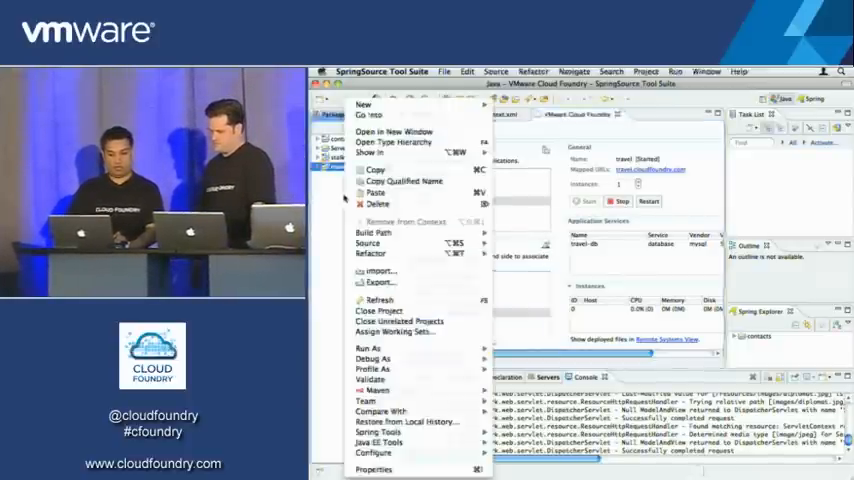
left_click(362, 104)
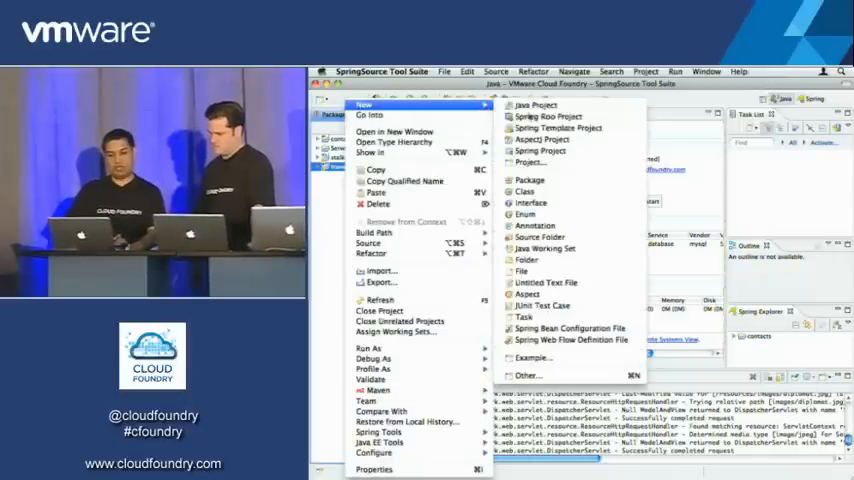
left_click(548, 116)
type("com.vmware.demo")
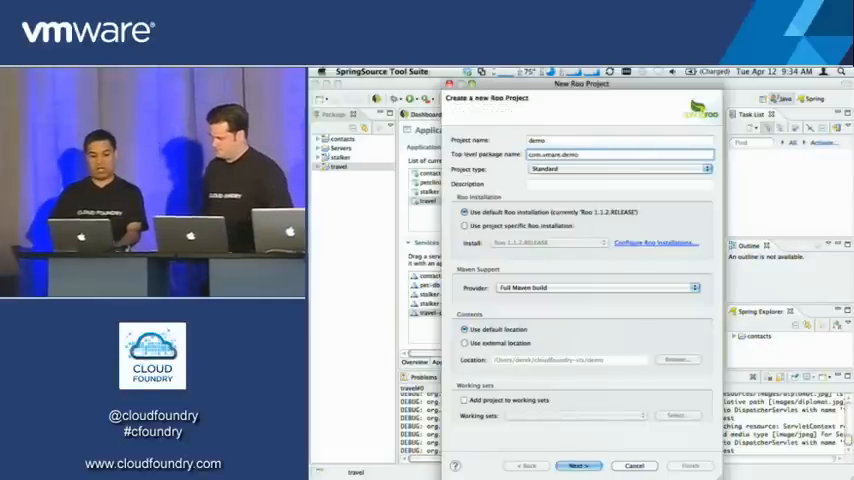
left_click(580, 465)
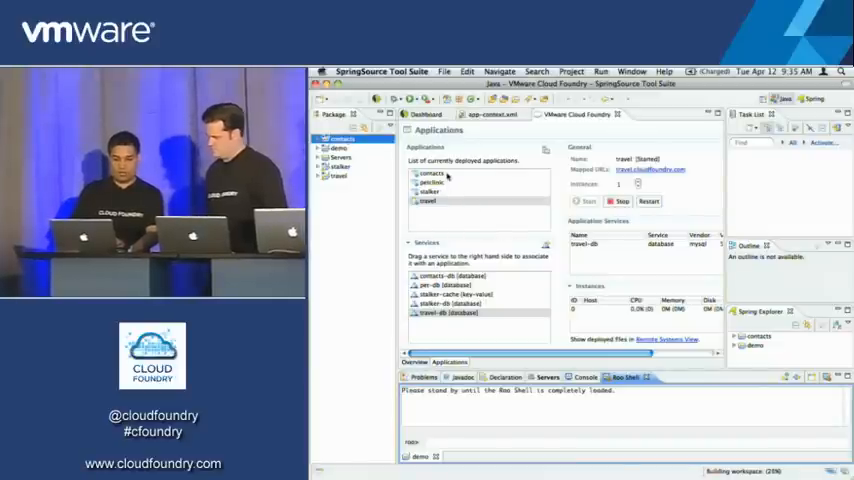
Step: View the contacts app's details and site, then return to the VMware Cloud Foundry tab
left_click(431, 173)
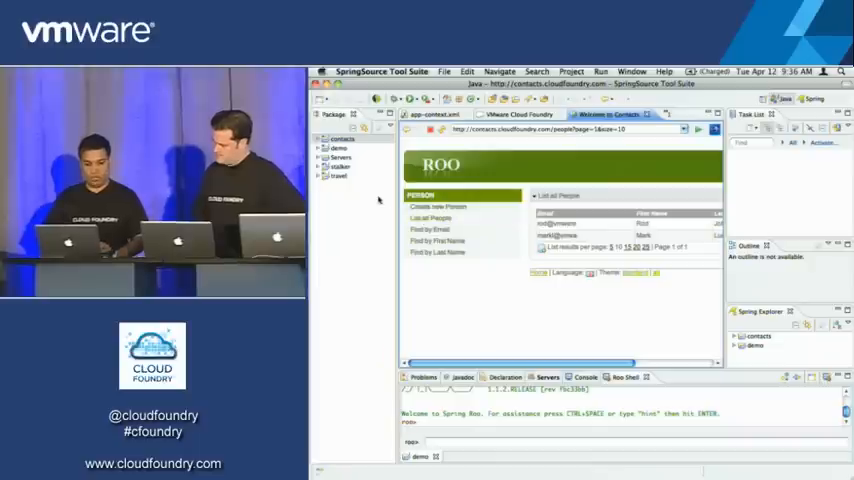
left_click(523, 114)
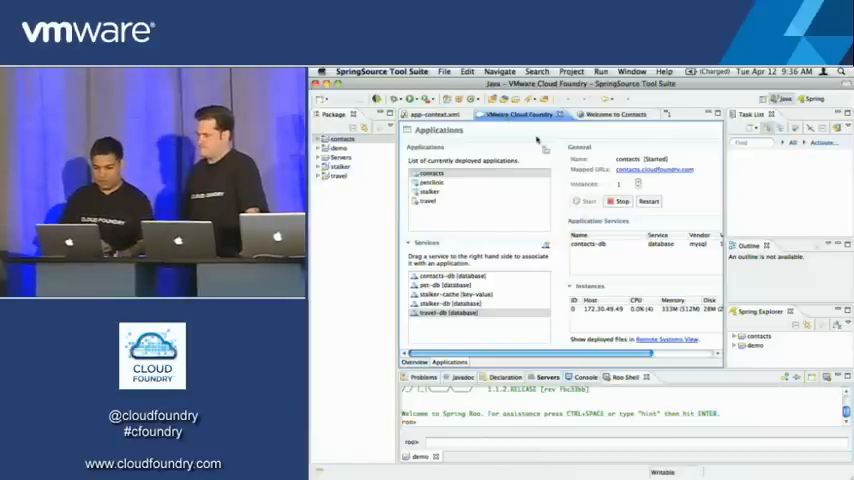
Step: Open stalker's Lightspeed PR site, then return to its stalker.cloudfoundry.com deployment details
left_click(432, 191)
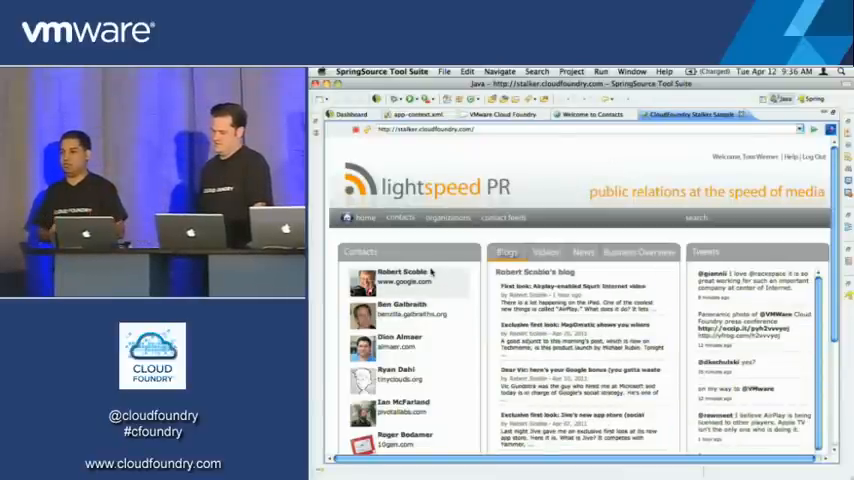
left_click(399, 347)
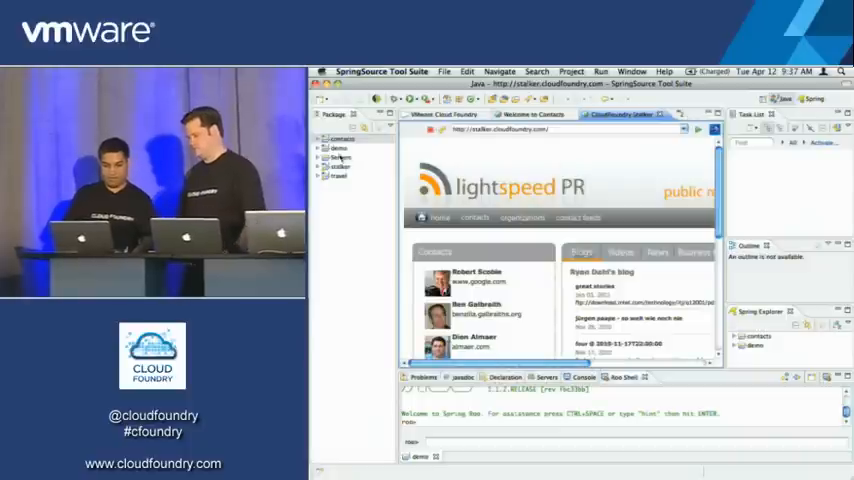
left_click(432, 114)
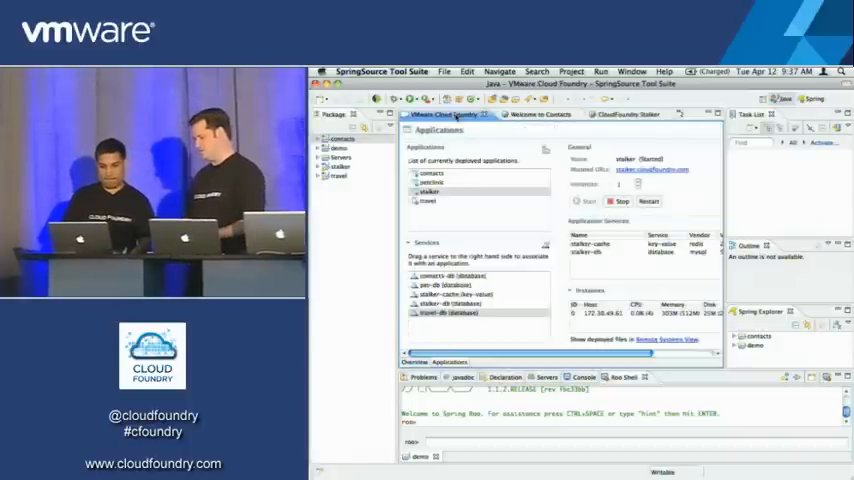